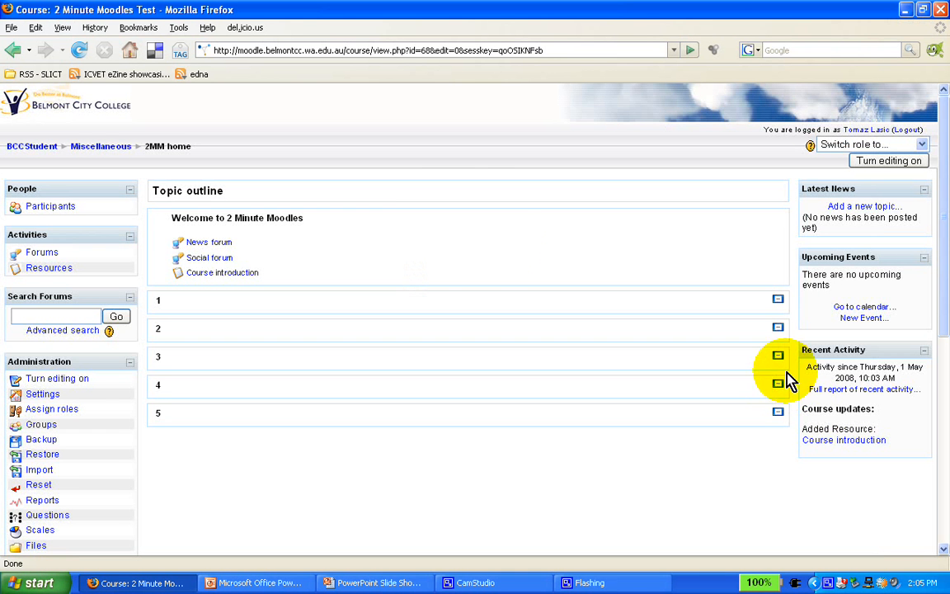
pyautogui.moveTo(446, 251)
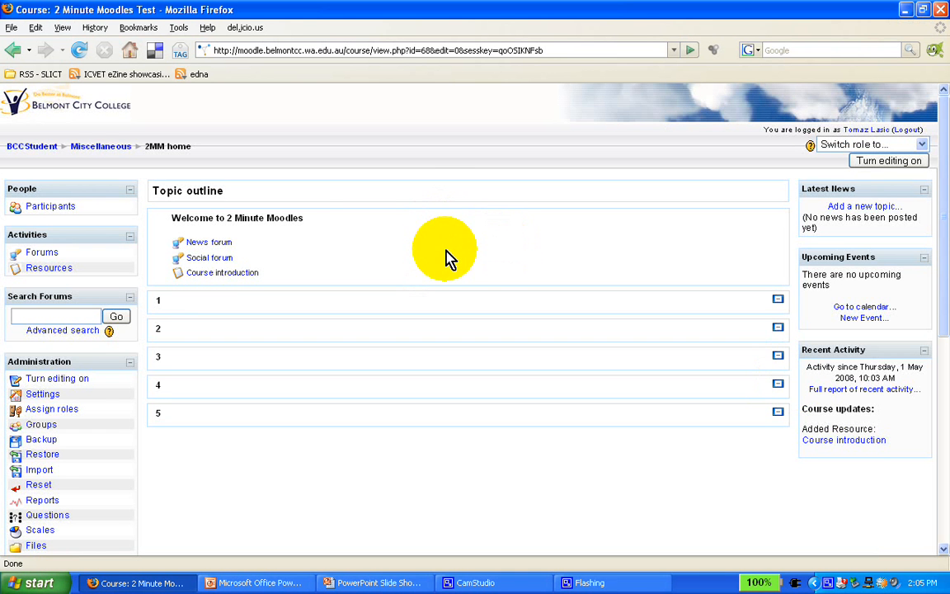
pyautogui.moveTo(784, 165)
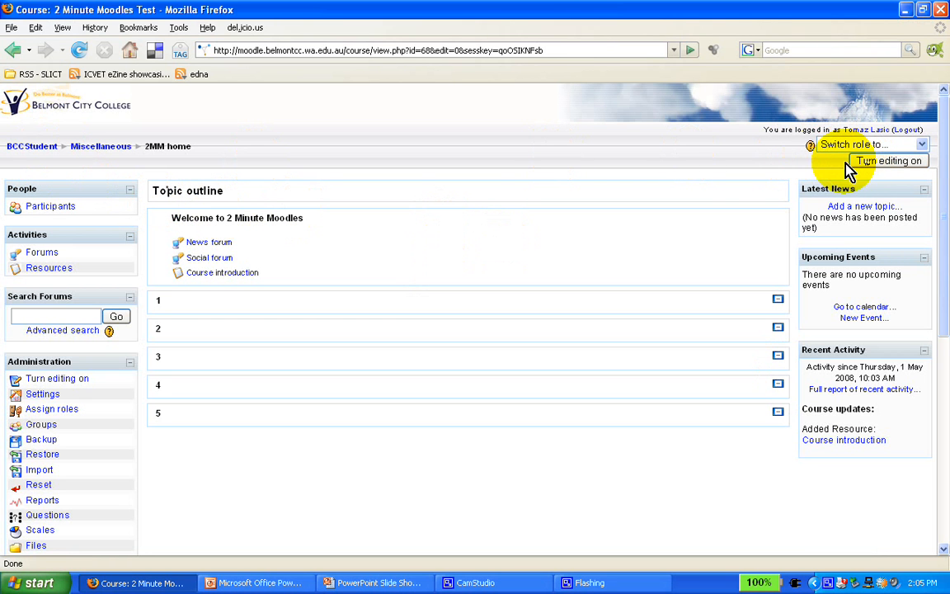
pyautogui.moveTo(693, 174)
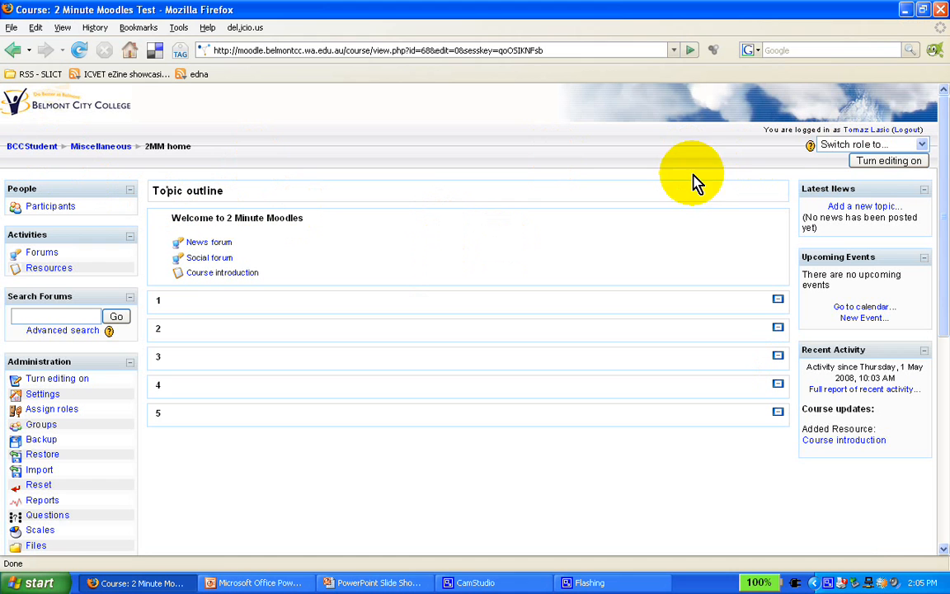
pyautogui.moveTo(888, 161)
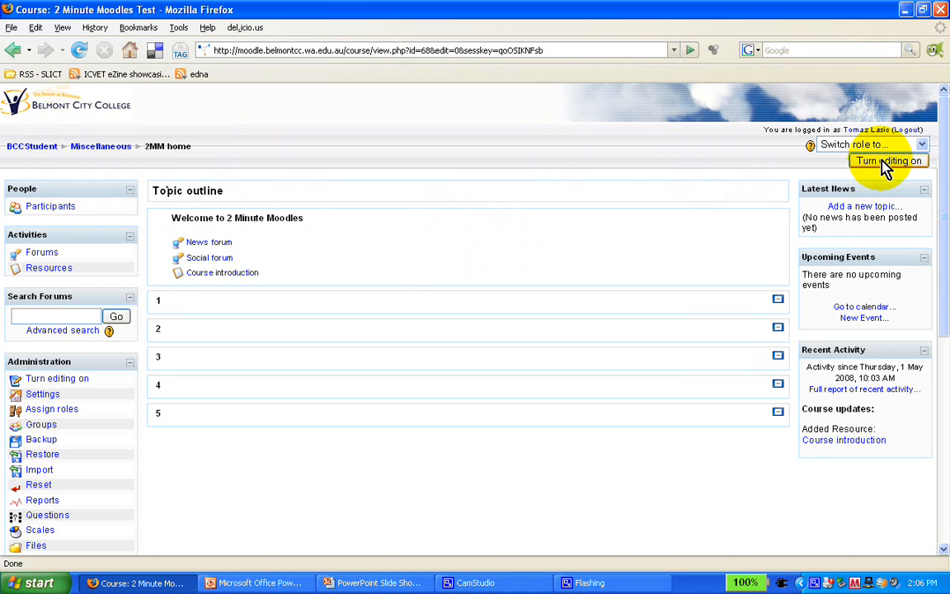
# Step: Turn editing on and start a new label in the top section via 'Insert a label'
pyautogui.click(887, 160)
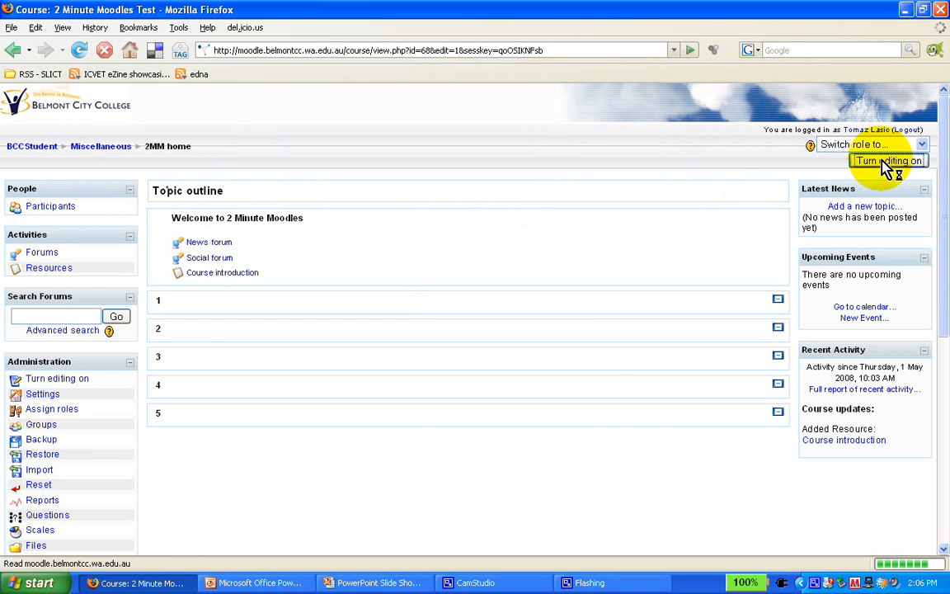
pyautogui.click(887, 160)
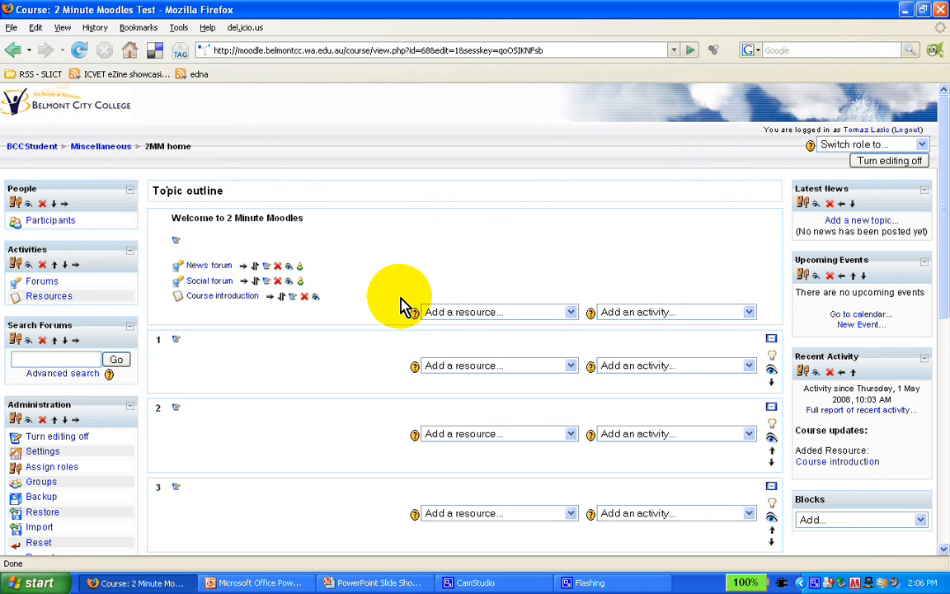
pyautogui.moveTo(541, 288)
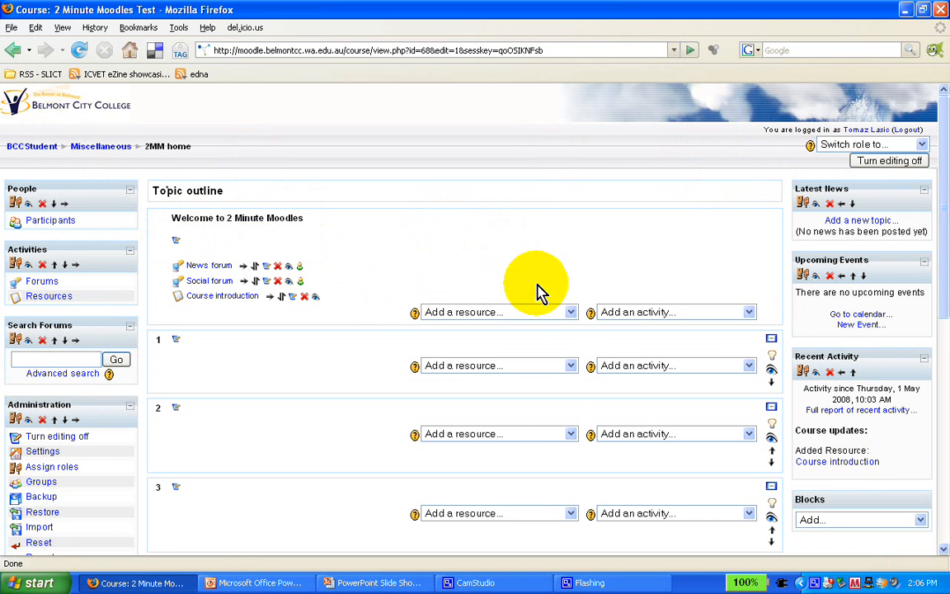
pyautogui.click(571, 312)
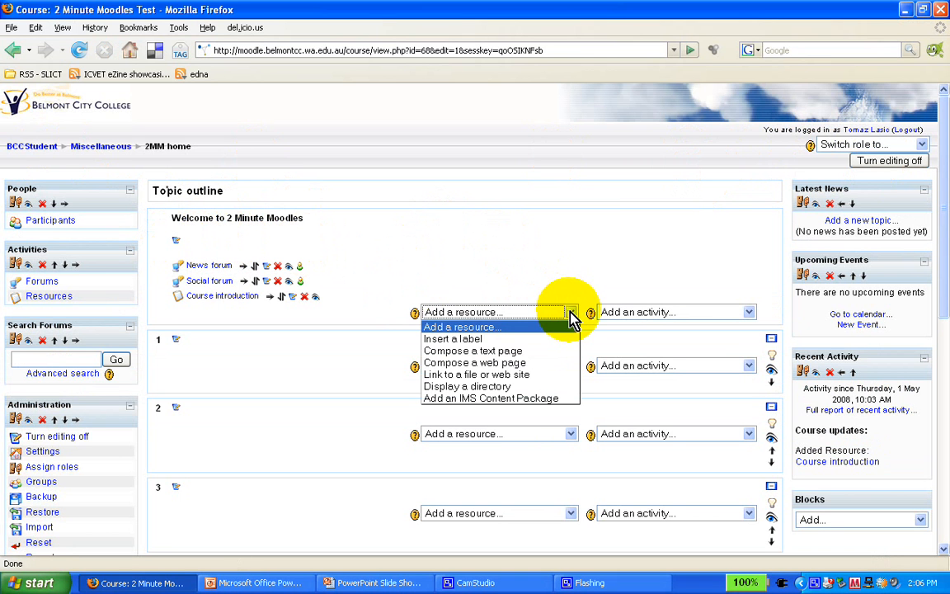
pyautogui.moveTo(553, 345)
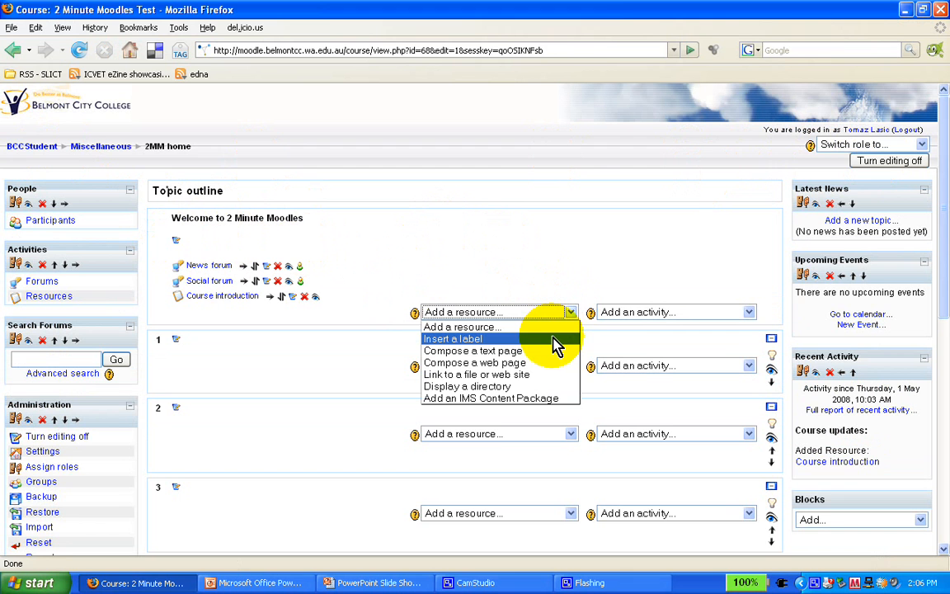
pyautogui.click(452, 338)
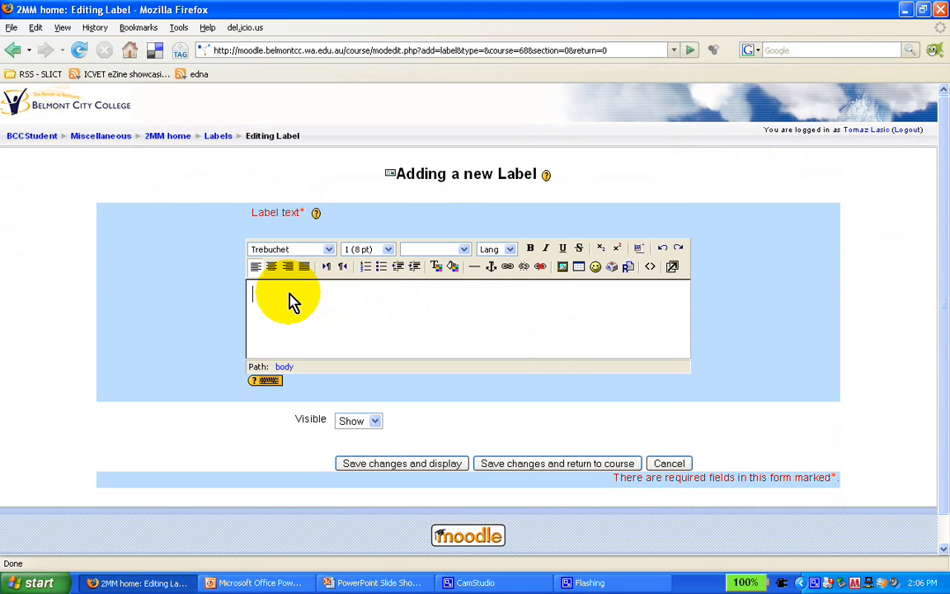
# Step: Enter the label text 'Essential reading'
pyautogui.write('Esse')
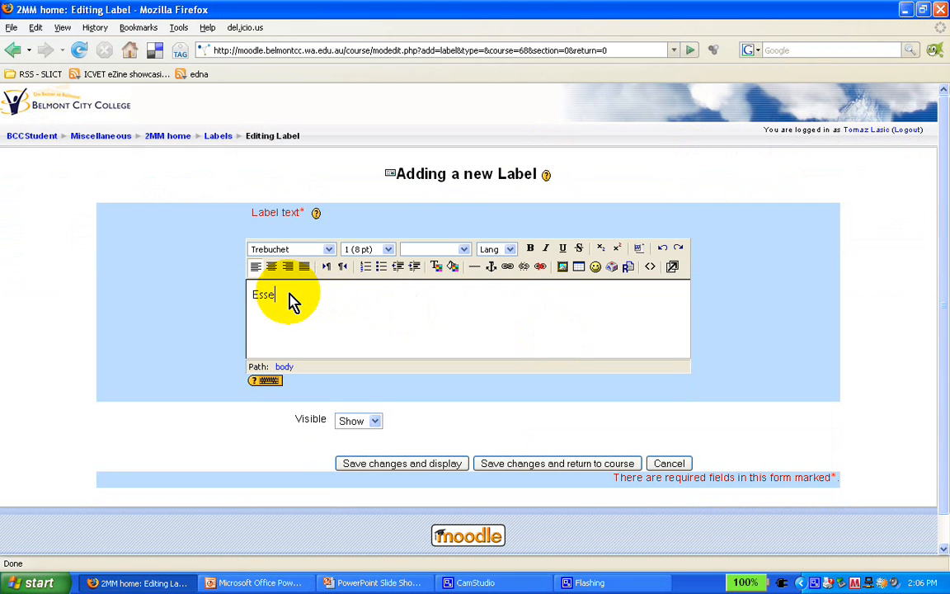
pyautogui.write('ntia')
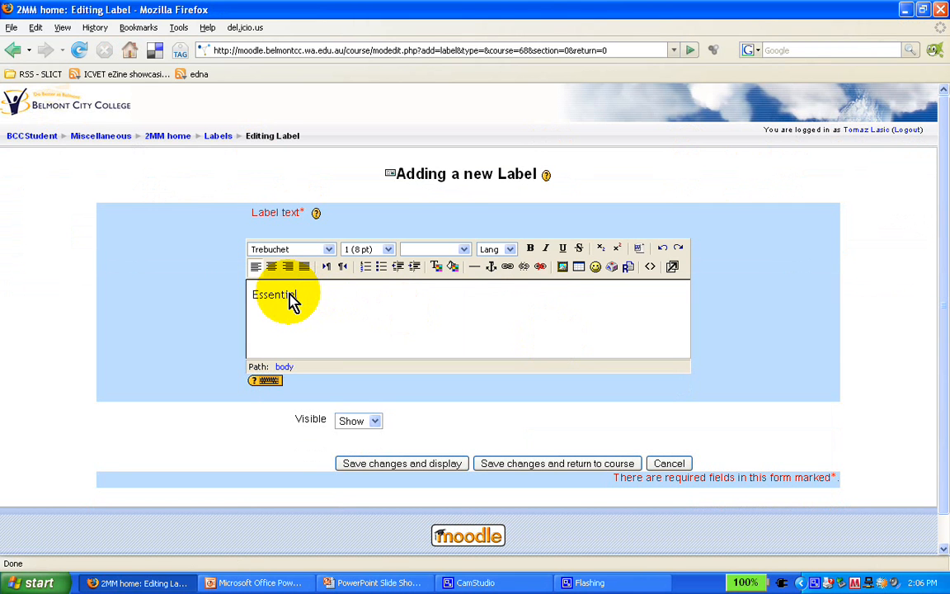
pyautogui.write('reading')
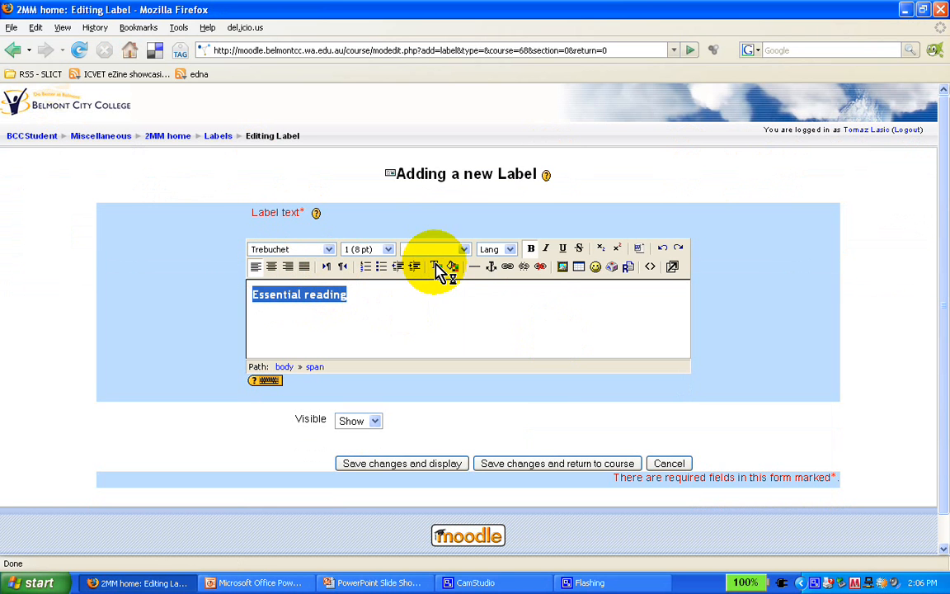
# Step: Colour 'Essential reading' green and save the label back to the course
pyautogui.click(437, 267)
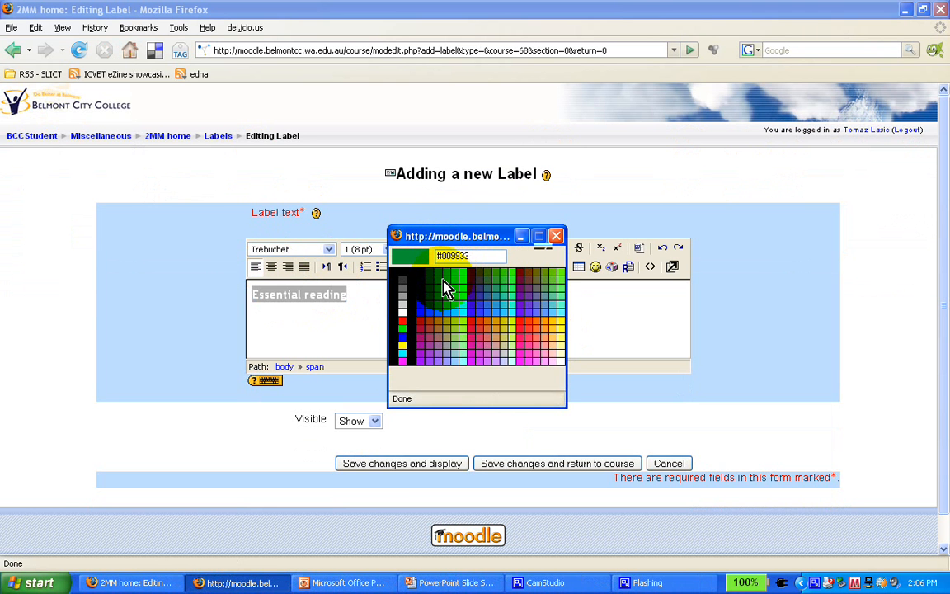
pyautogui.click(445, 281)
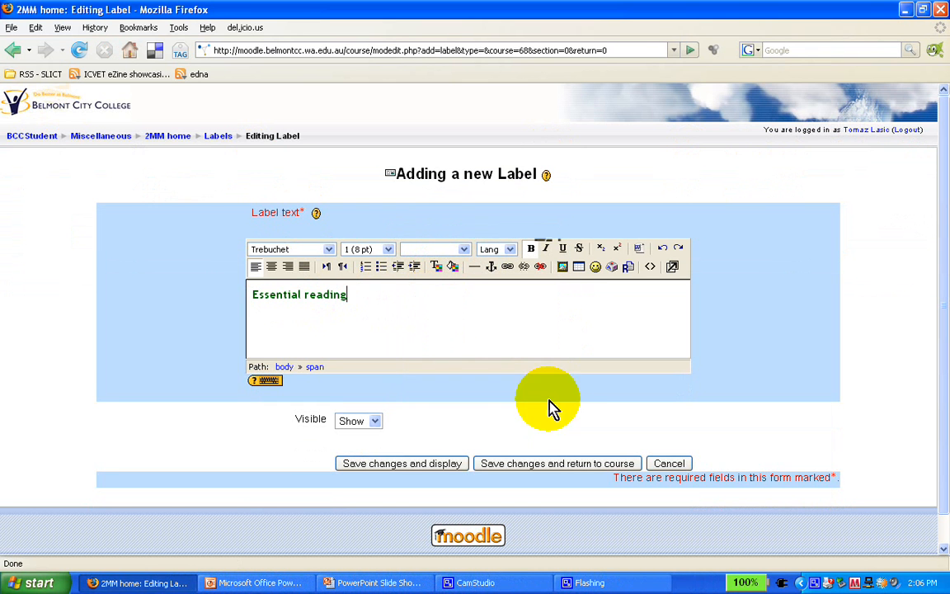
pyautogui.moveTo(396, 322)
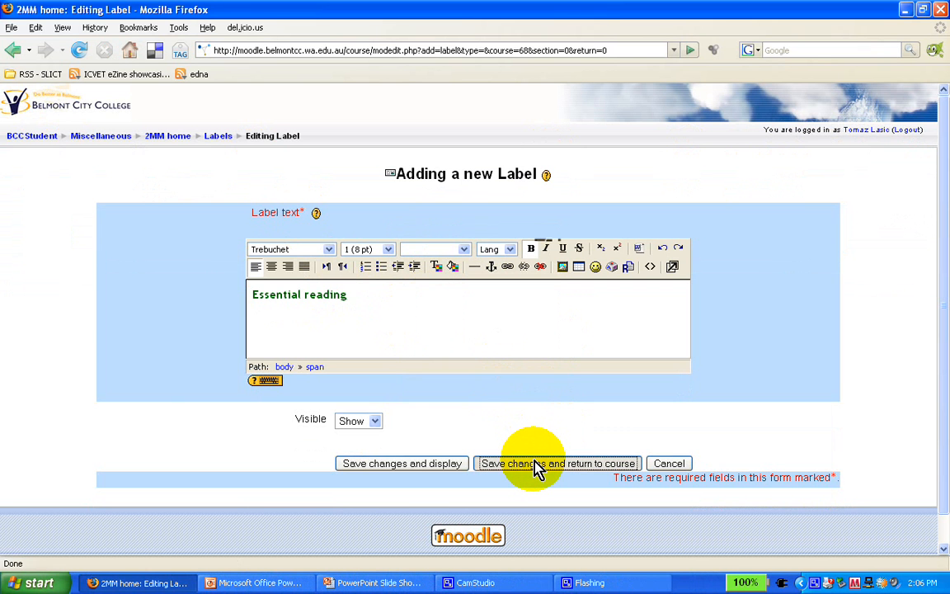
pyautogui.click(558, 462)
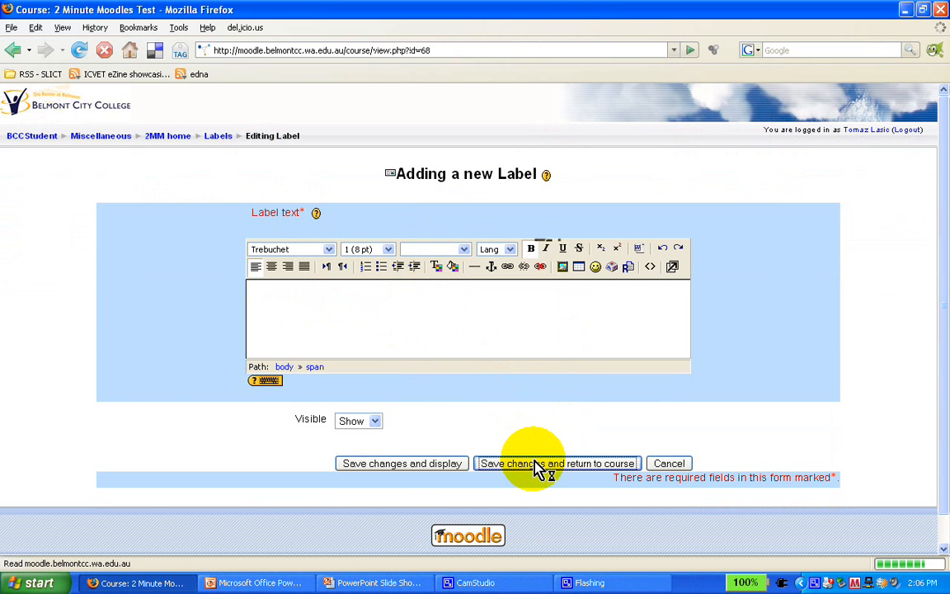
# Step: Move the Essential reading label above Course introduction in the top section
pyautogui.click(557, 462)
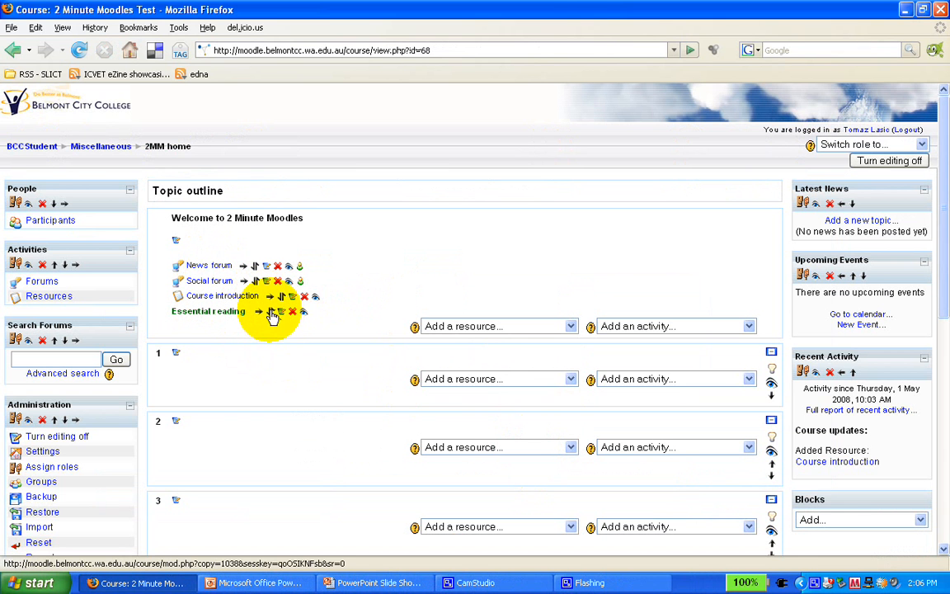
pyautogui.click(272, 312)
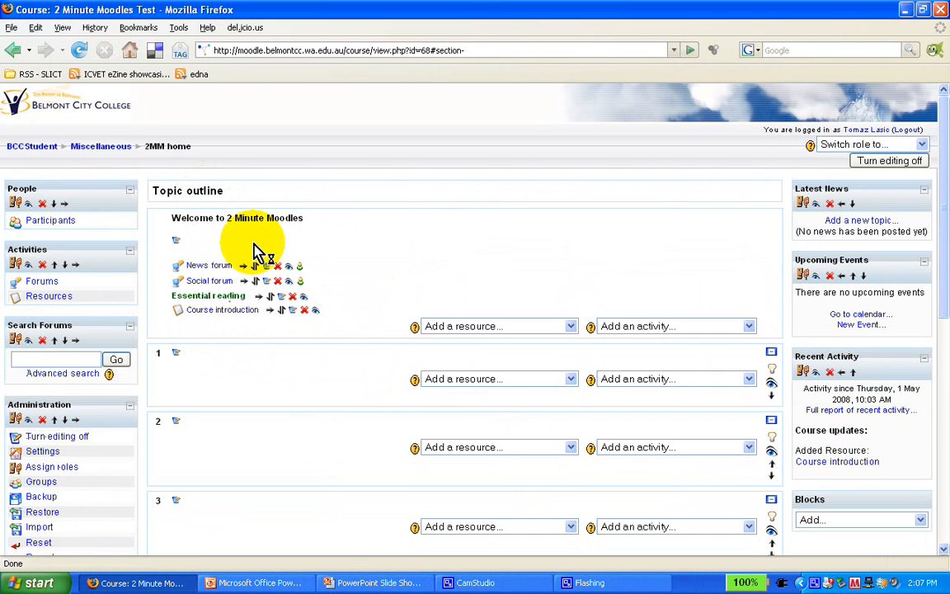
pyautogui.moveTo(234, 295)
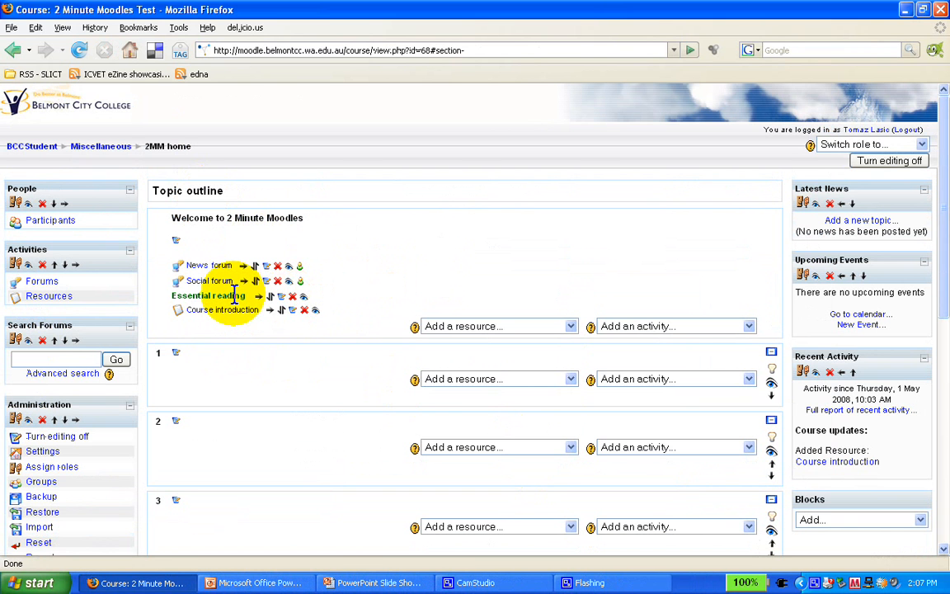